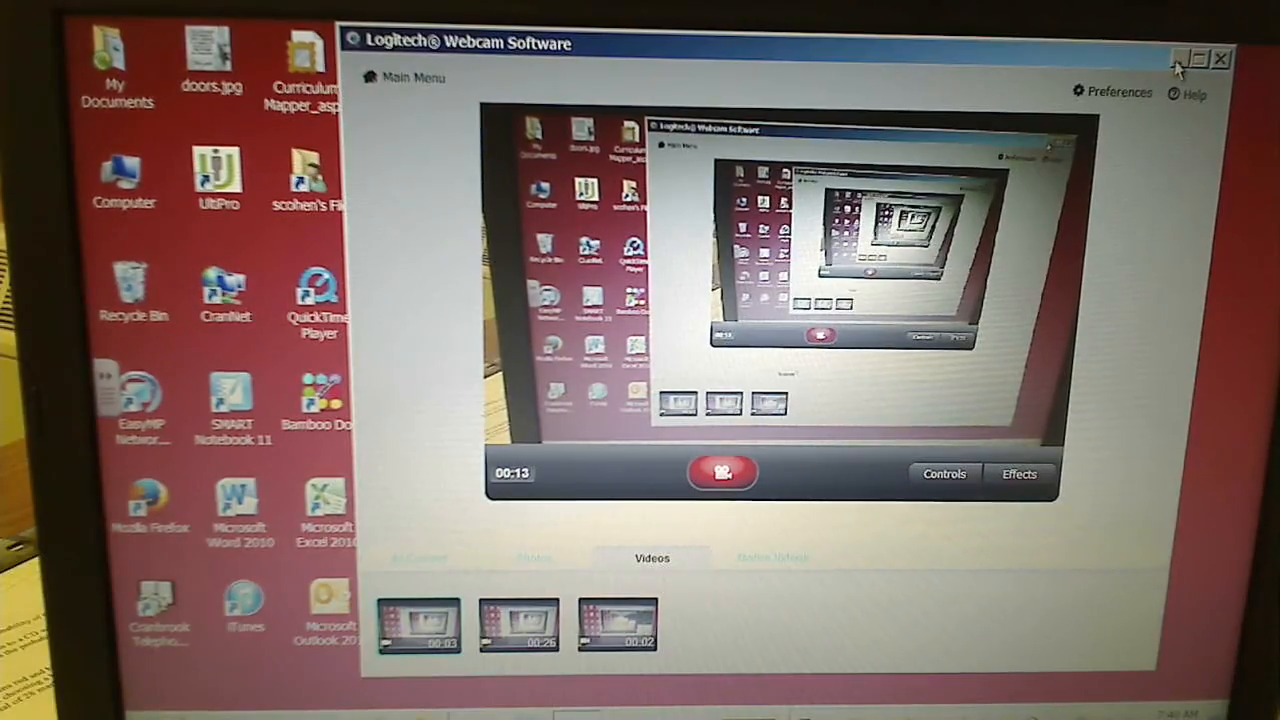
Close the Logitech Webcam Software window, returning to the desktop
{"action": "left_click", "coordinate": [1200, 58]}
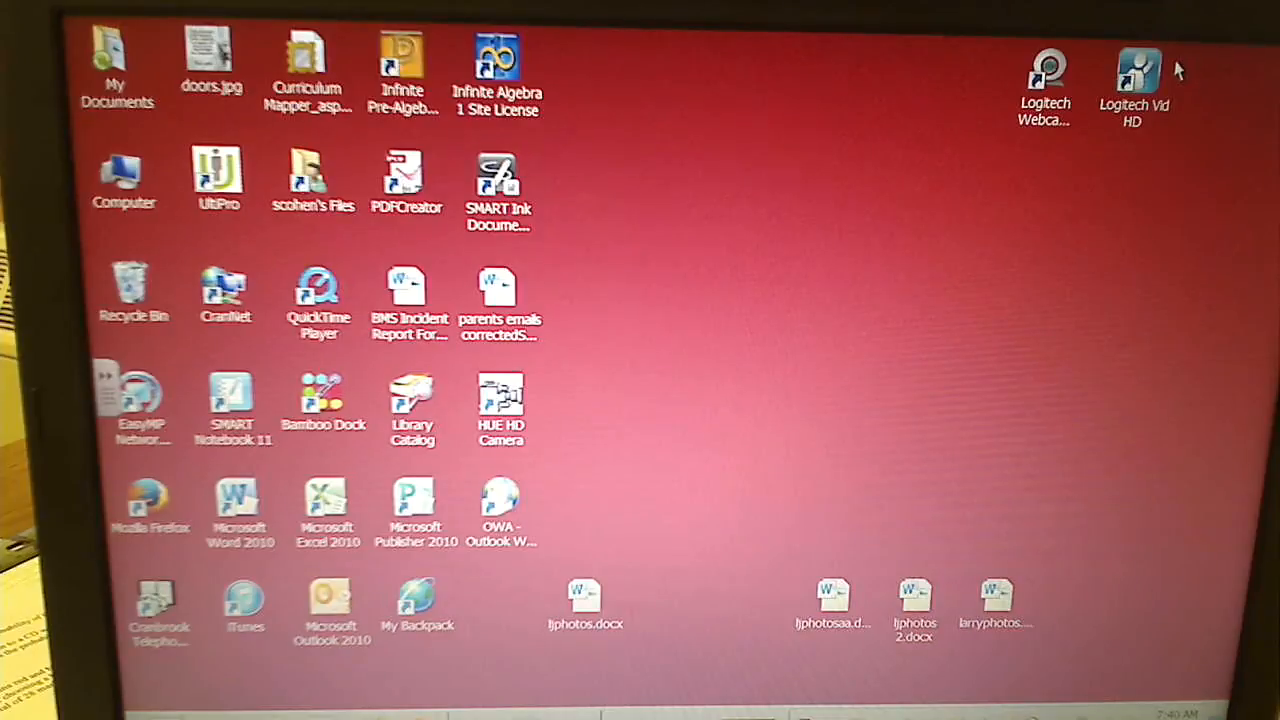
{"action": "mouse_move", "coordinate": [470, 620]}
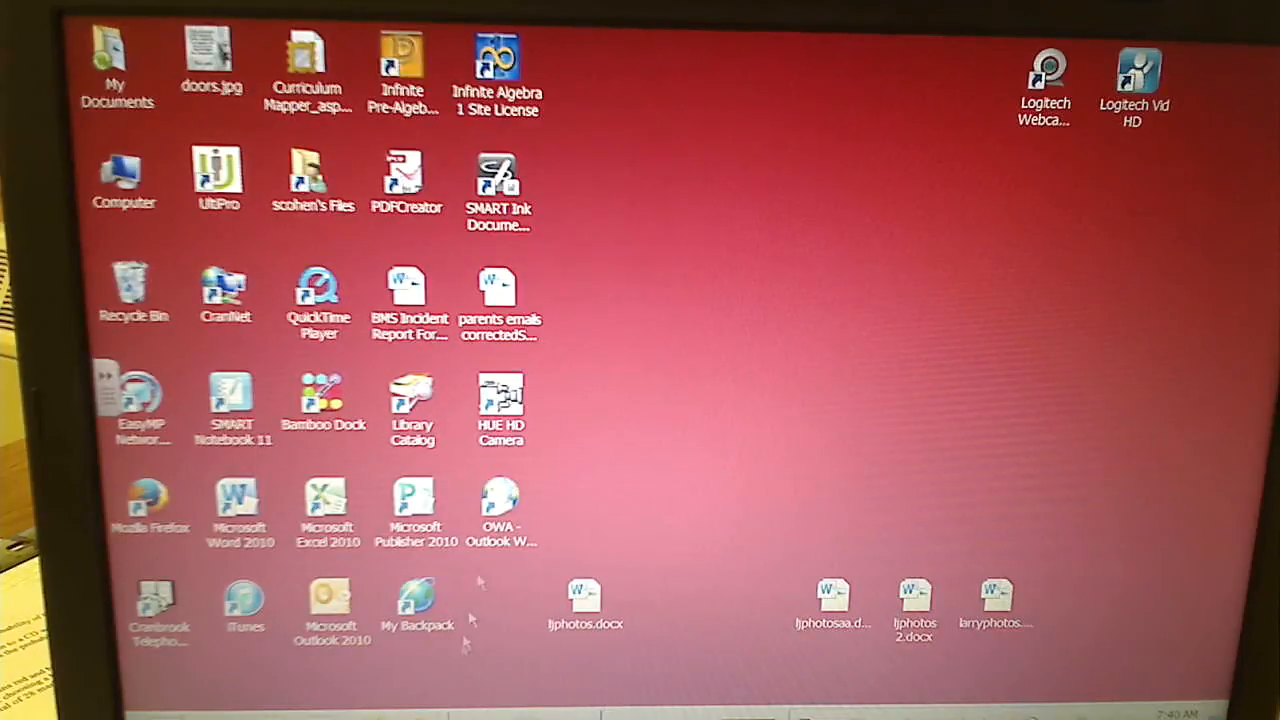
{"action": "mouse_move", "coordinate": [336, 604]}
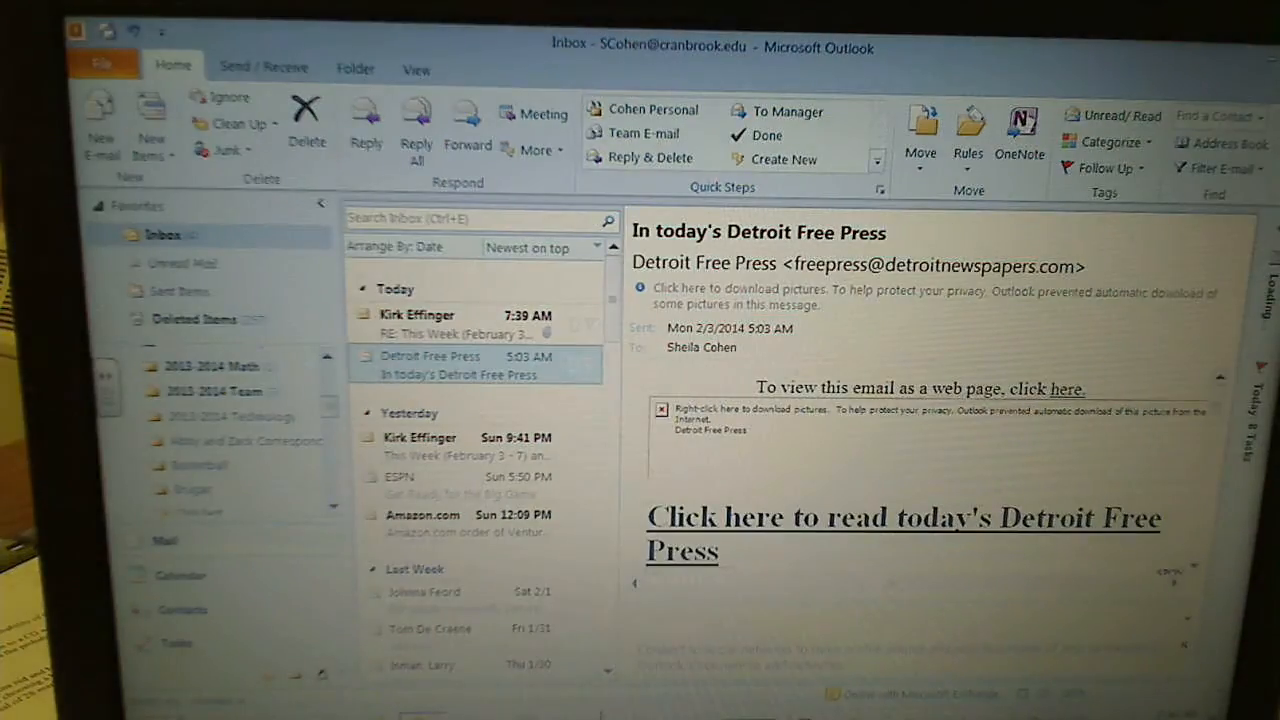
Start a new email, begin entering 'sheila' as recipient, then clear it
{"action": "left_click", "coordinate": [100, 124]}
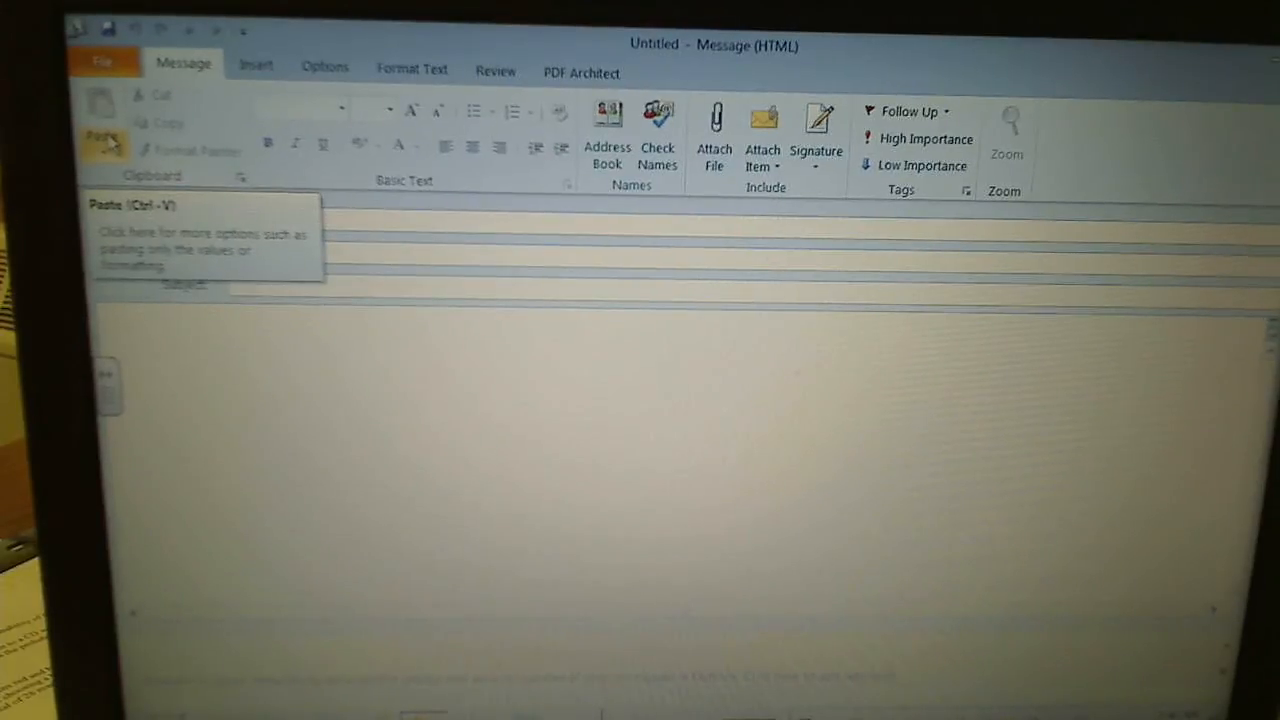
{"action": "type", "text": "sheila"}
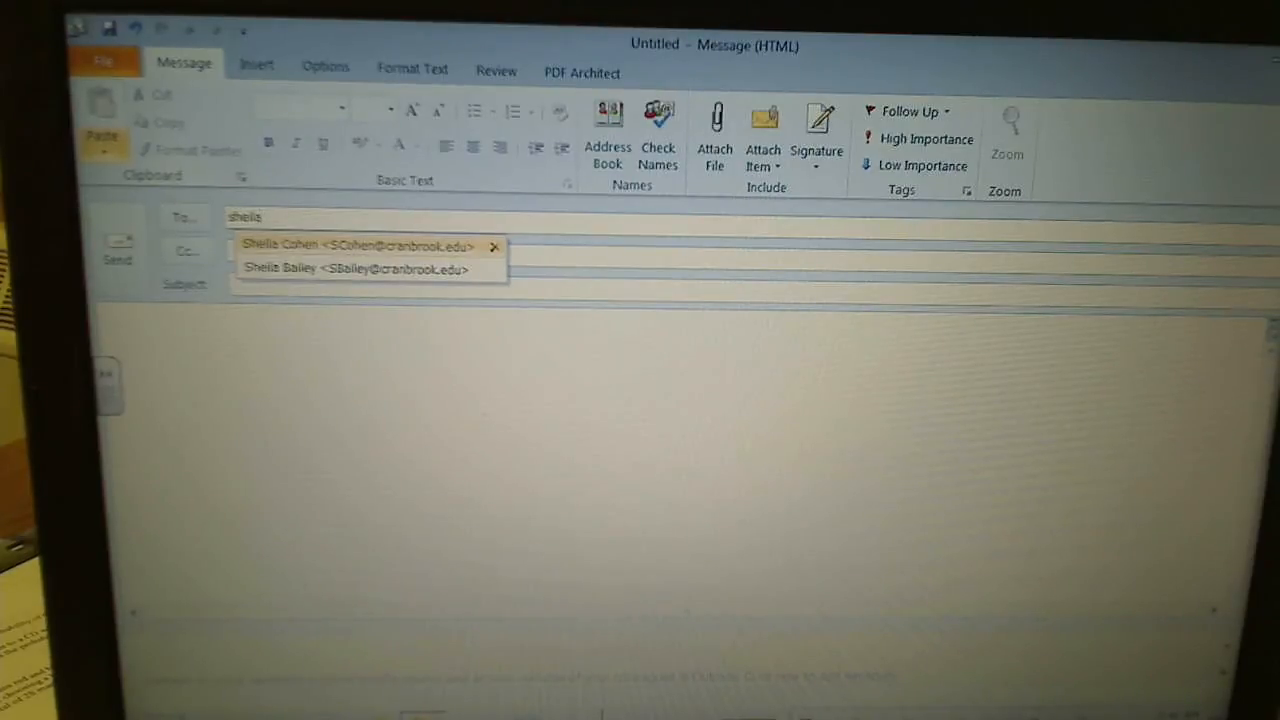
{"action": "left_click", "coordinate": [360, 246]}
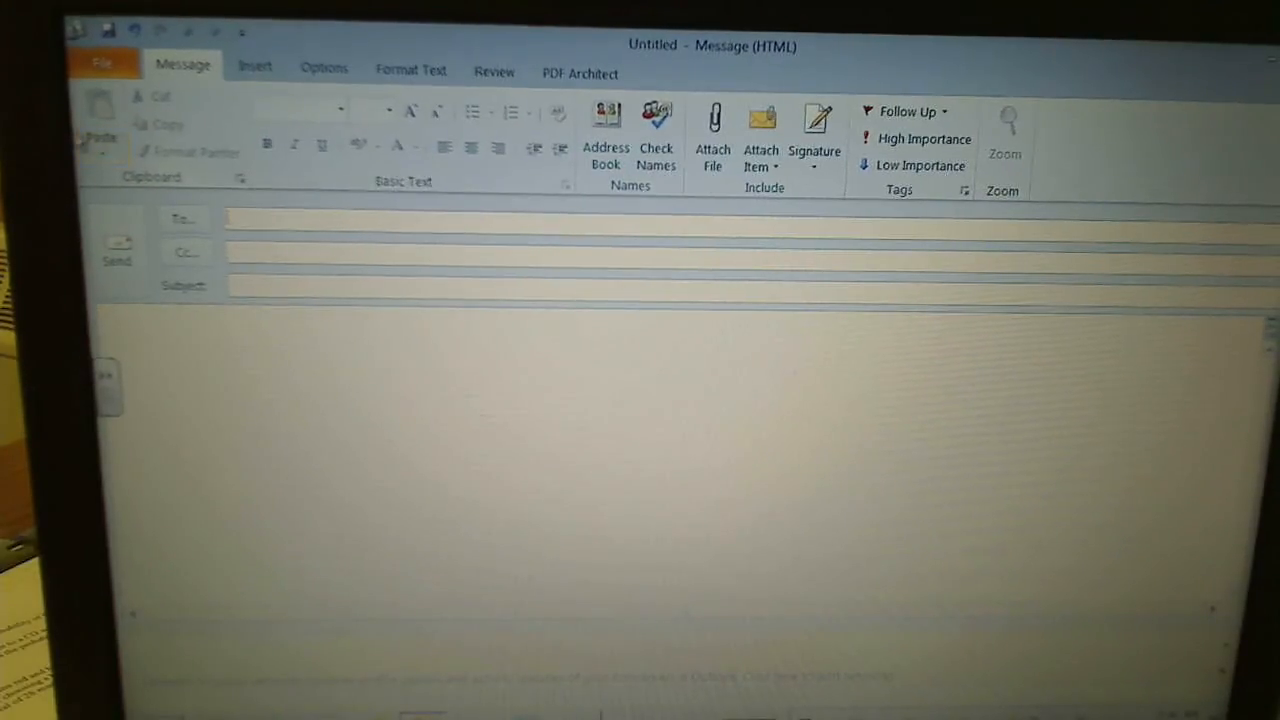
{"action": "left_click", "coordinate": [182, 218]}
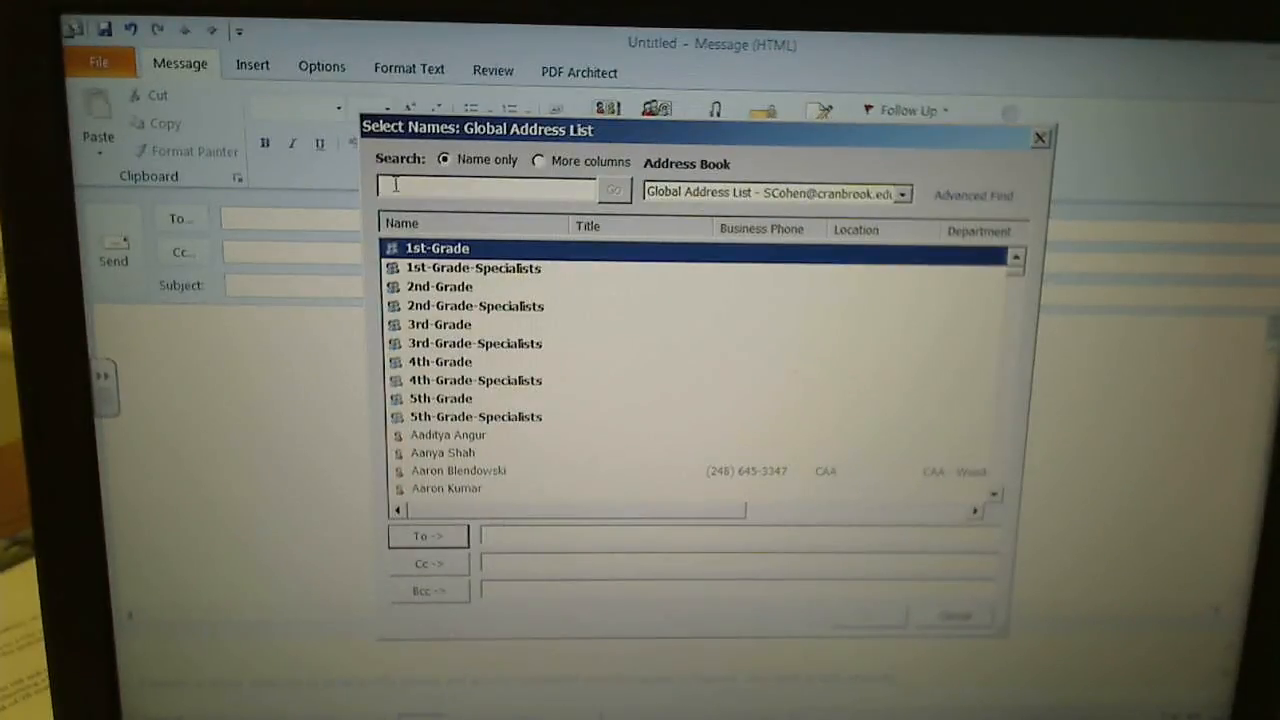
{"action": "type", "text": "sheila"}
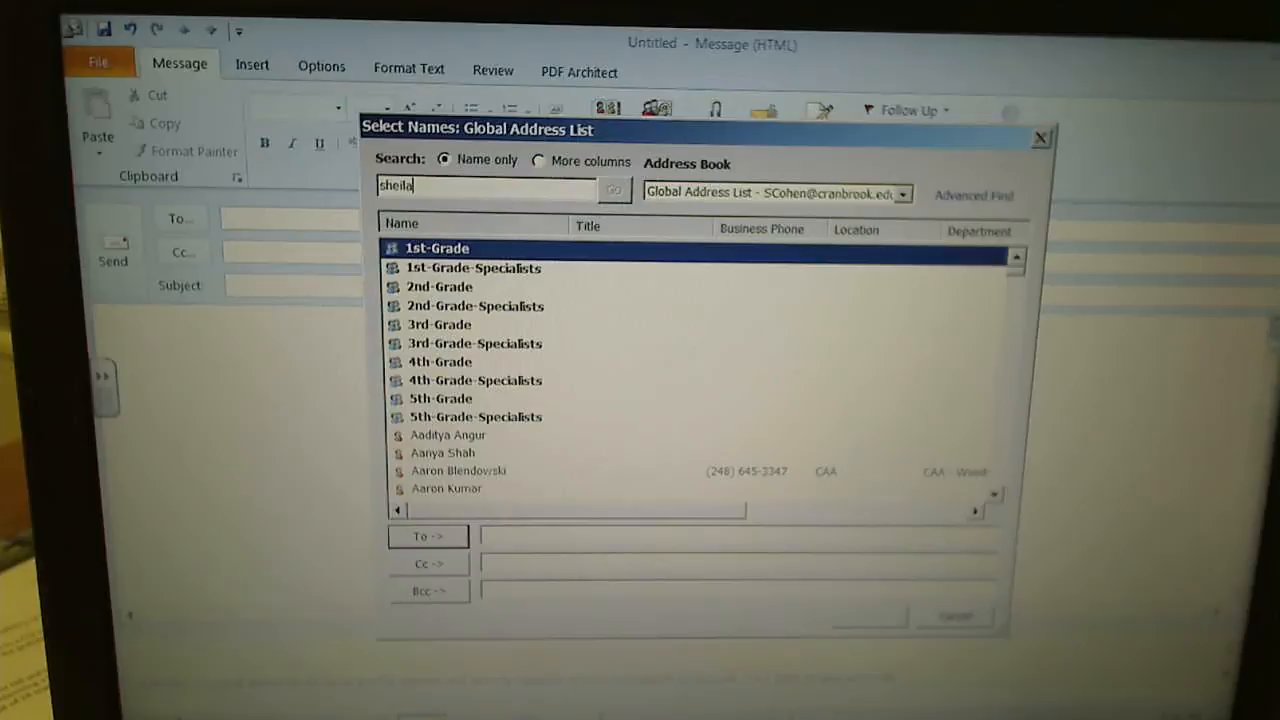
{"action": "left_click", "coordinate": [612, 188]}
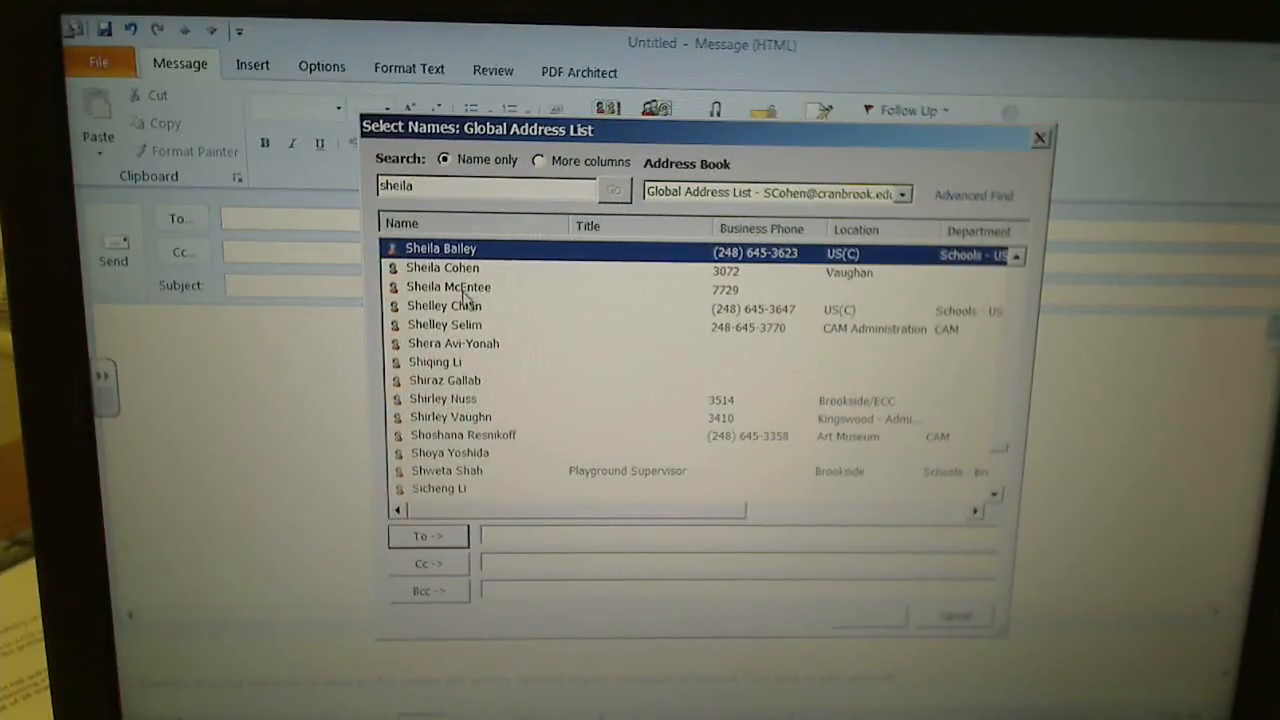
{"action": "double_click", "coordinate": [442, 268]}
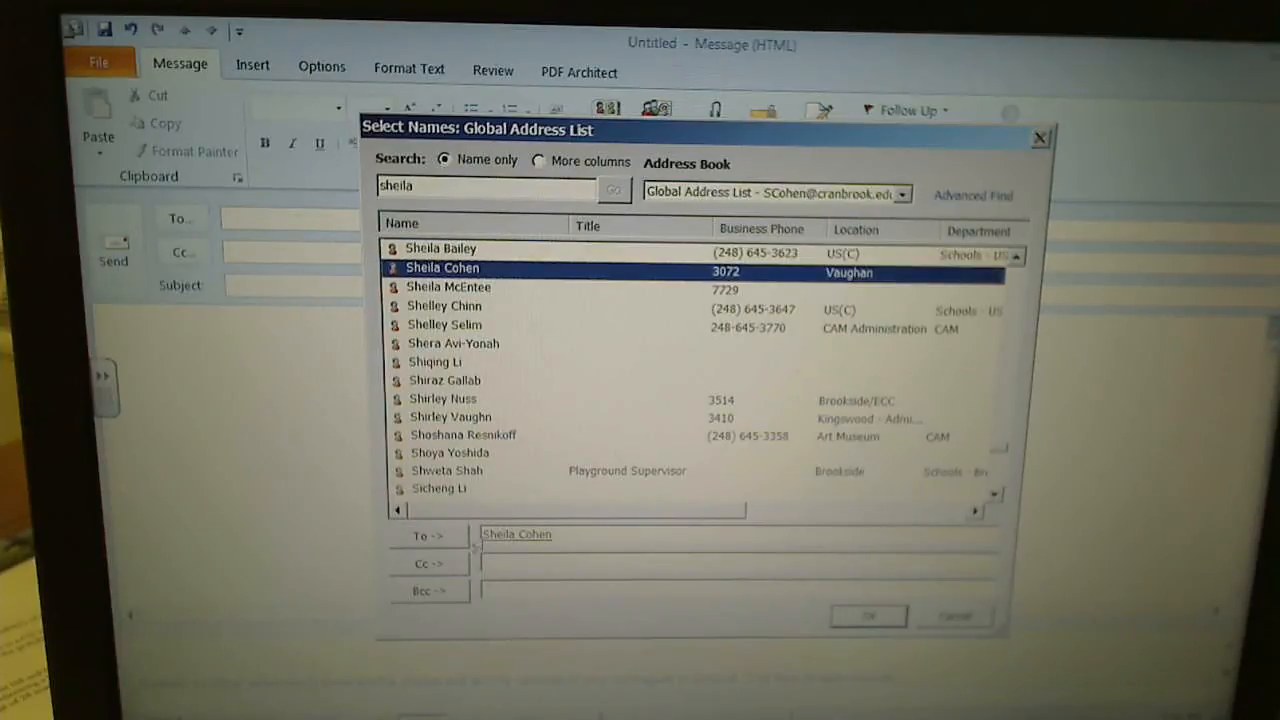
{"action": "left_click", "coordinate": [866, 616]}
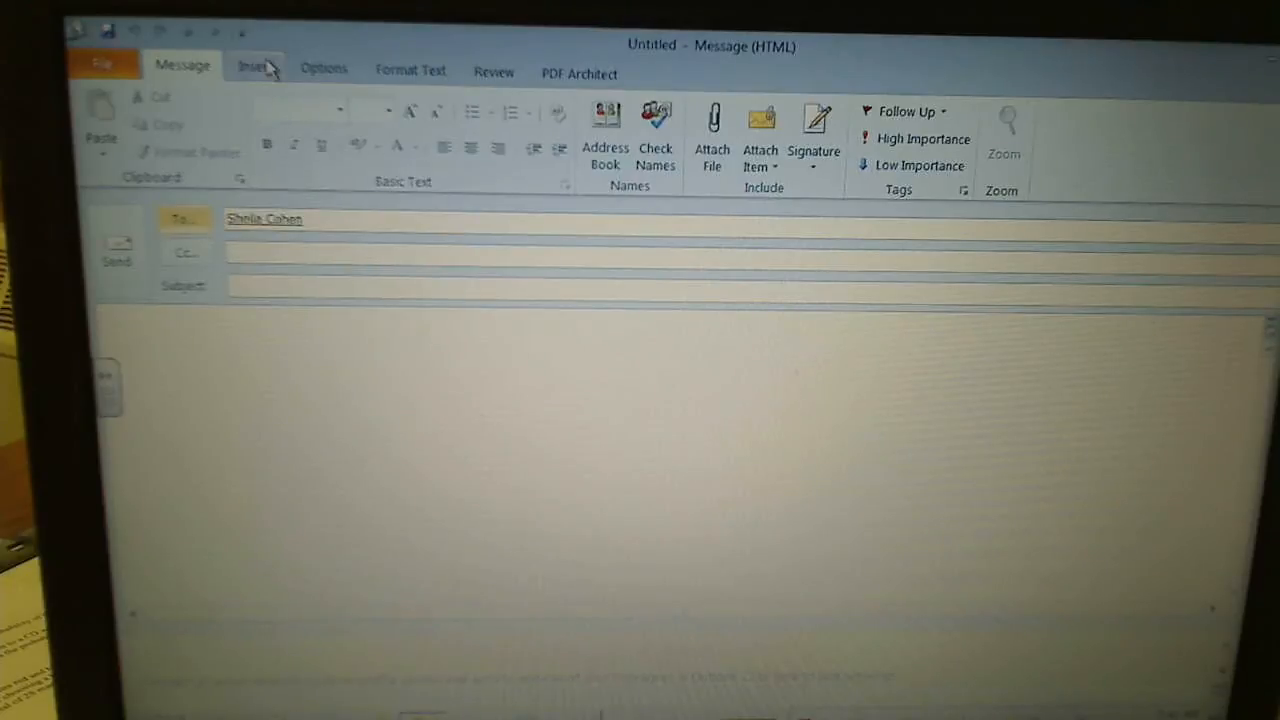
Browse the Insert File dialog to the EXCEL PROJECT folder on the home drive
{"action": "left_click", "coordinate": [256, 68]}
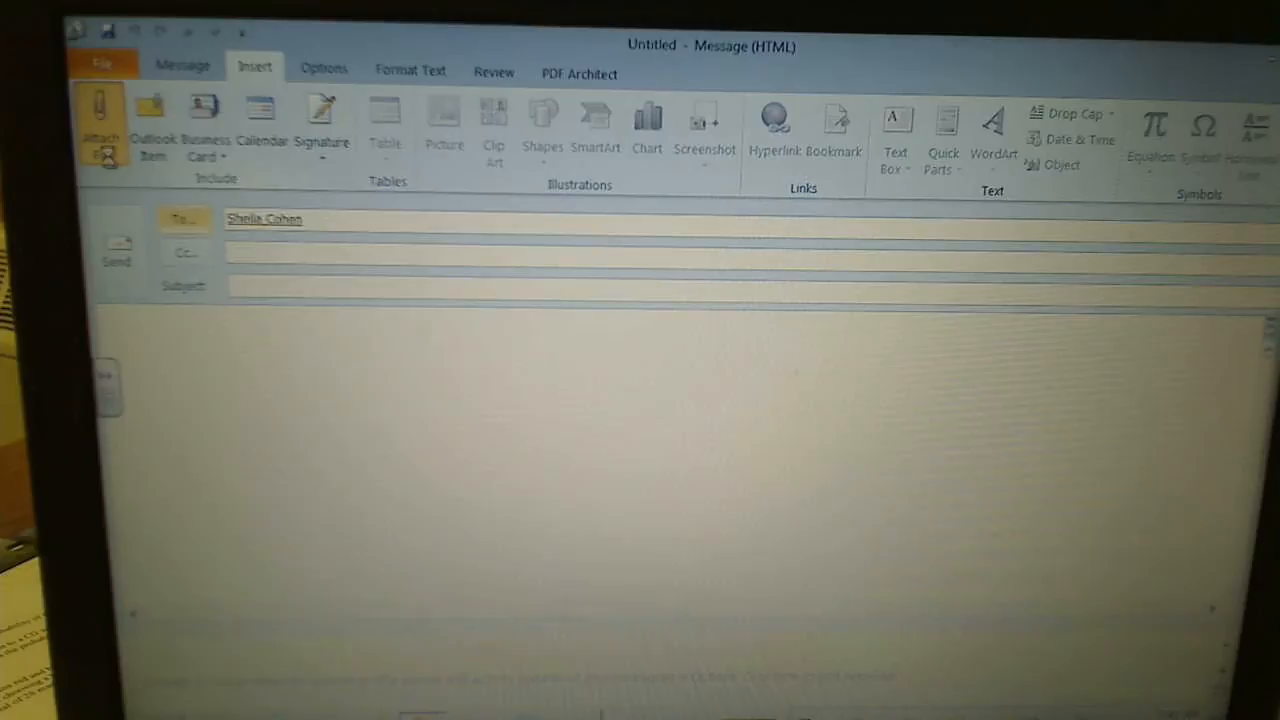
{"action": "left_click", "coordinate": [96, 120]}
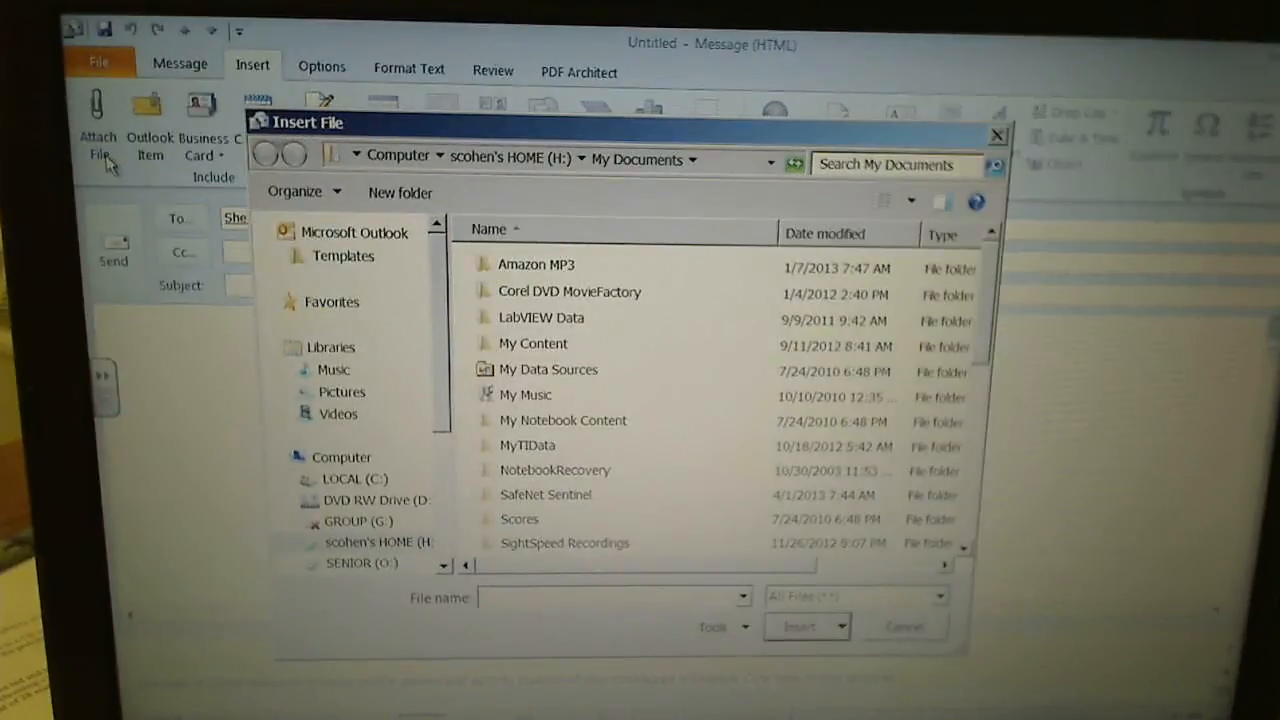
{"action": "left_click", "coordinate": [380, 540]}
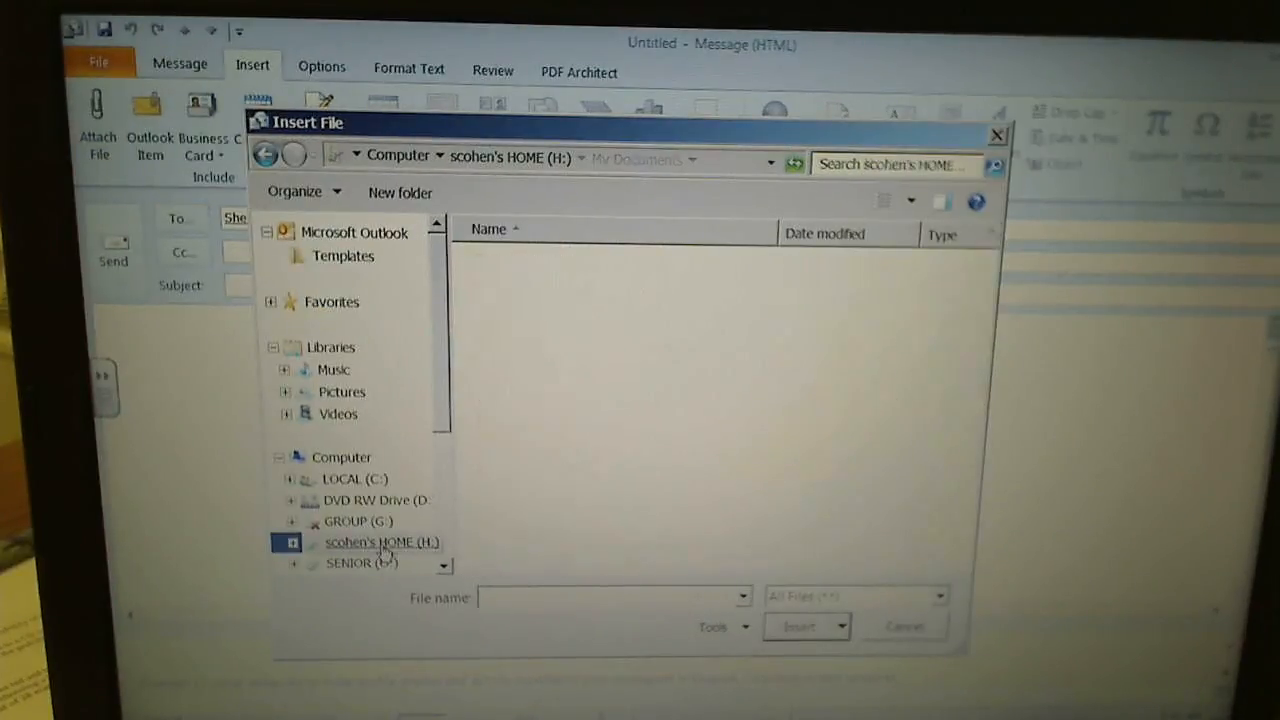
{"action": "left_click", "coordinate": [384, 542]}
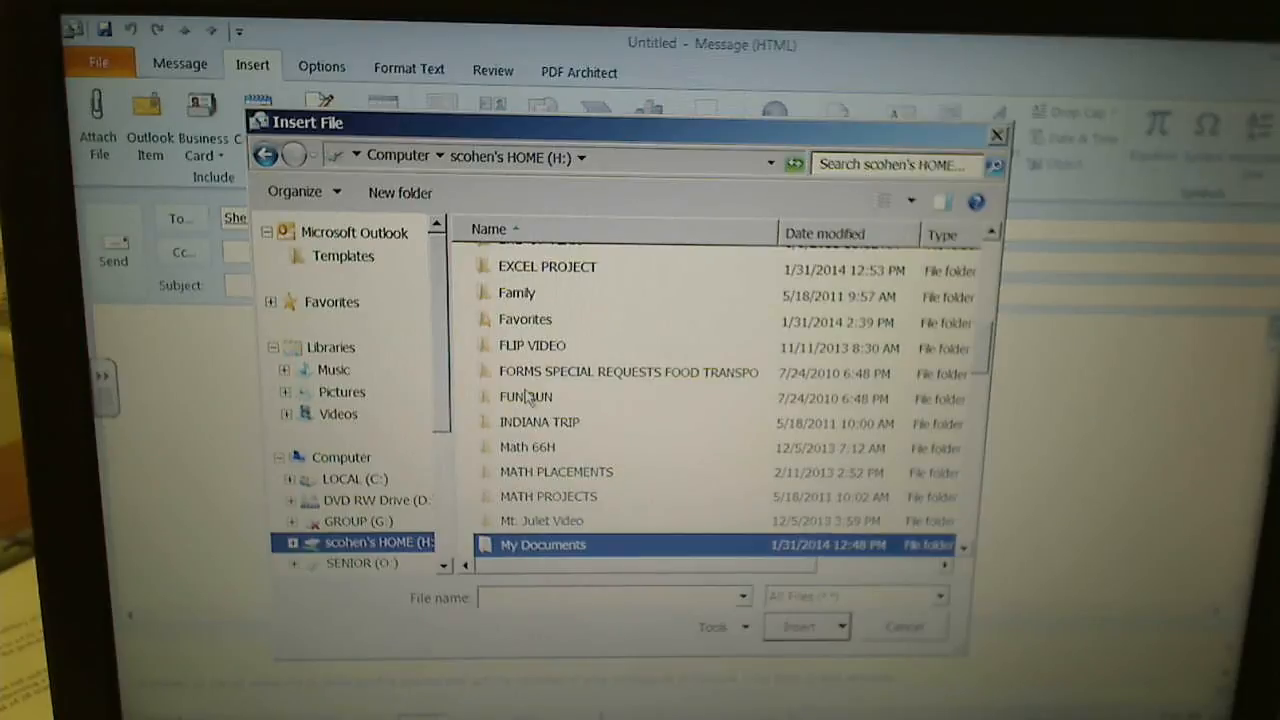
{"action": "mouse_move", "coordinate": [720, 420]}
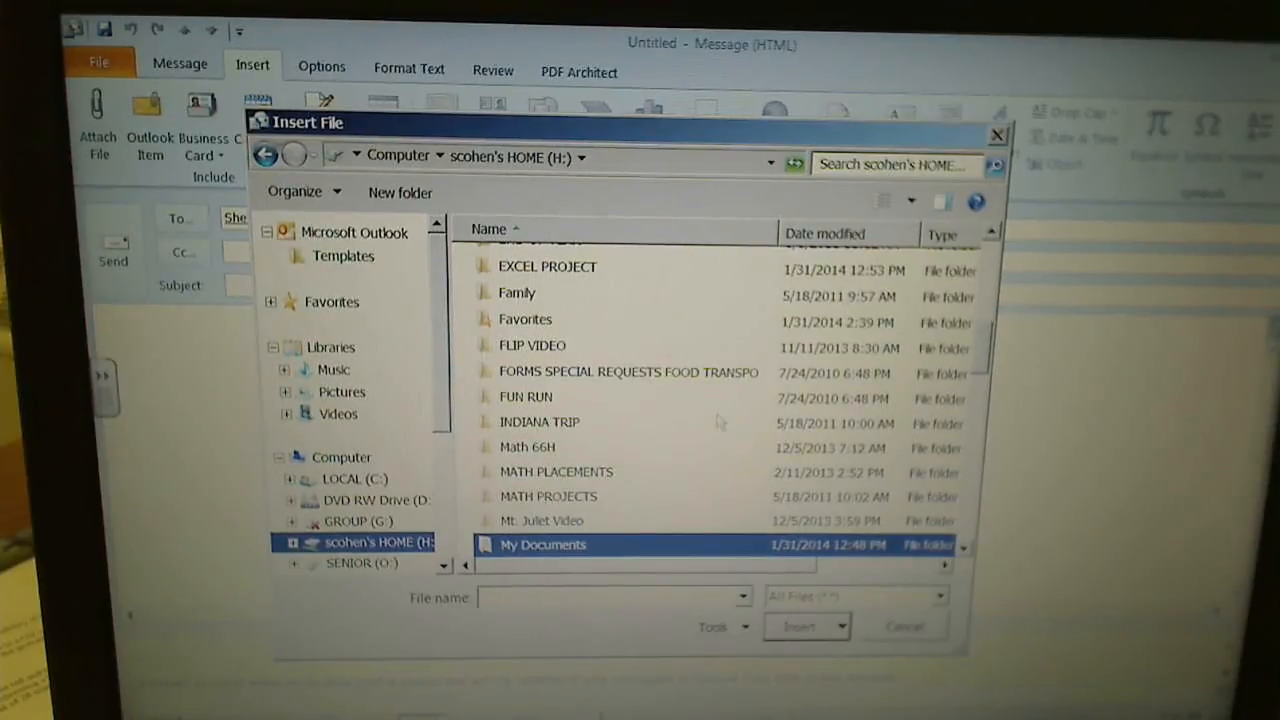
{"action": "mouse_move", "coordinate": [560, 276]}
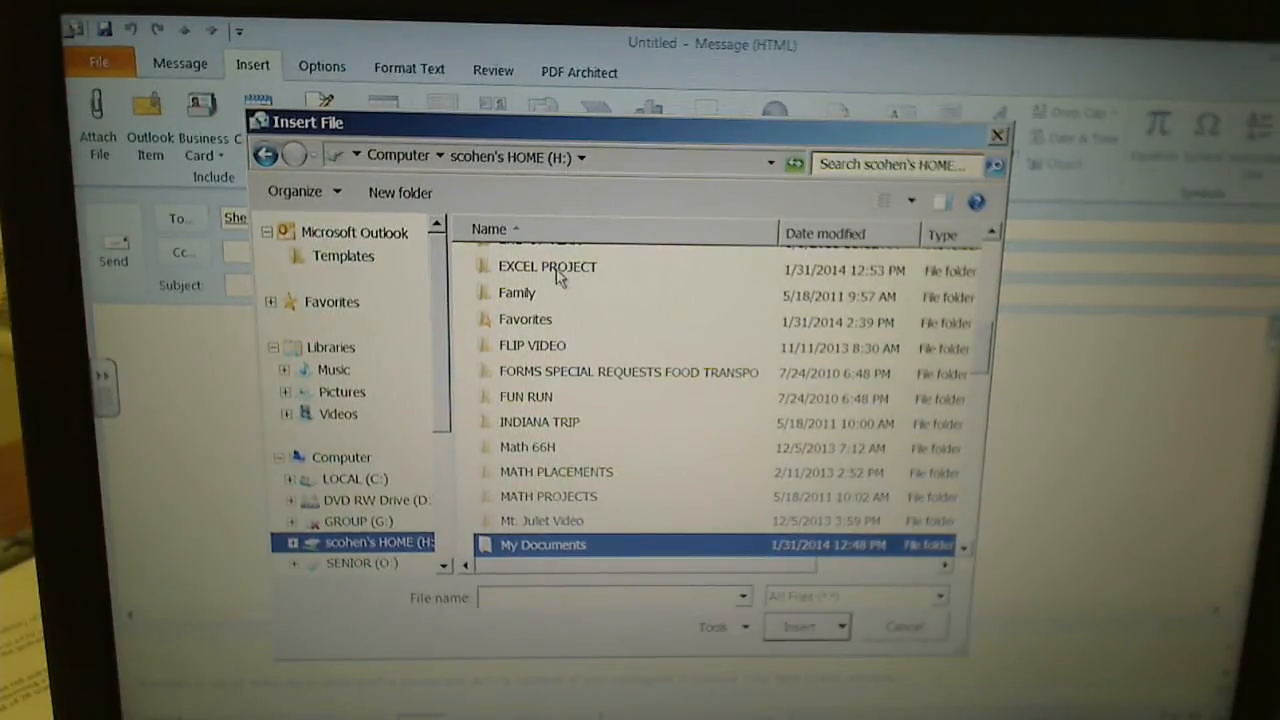
{"action": "mouse_move", "coordinate": [548, 266]}
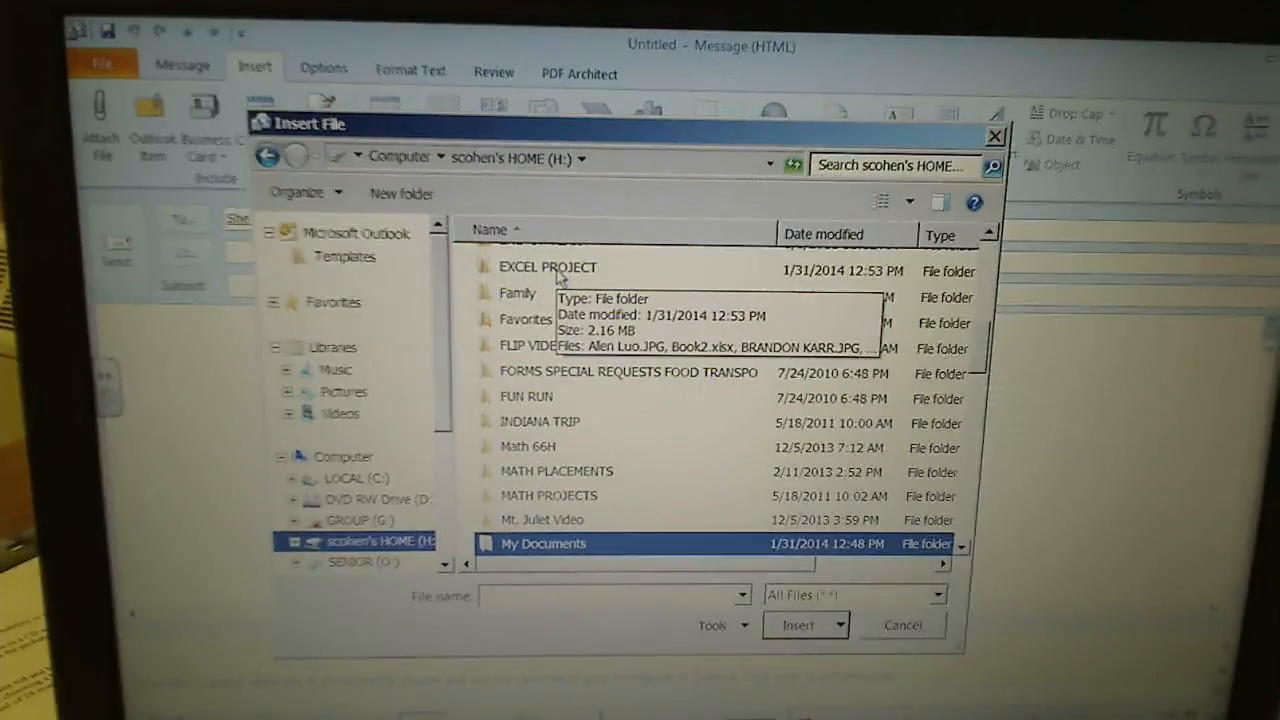
{"action": "double_click", "coordinate": [548, 266]}
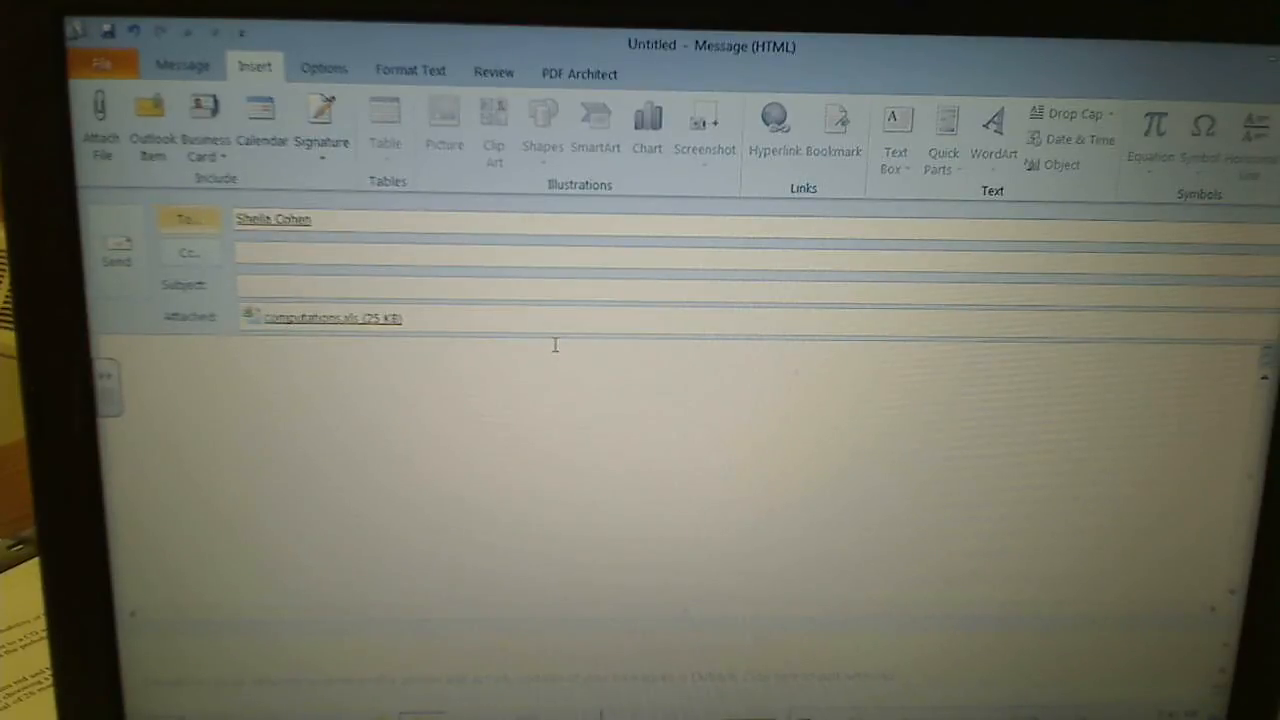
{"action": "mouse_move", "coordinate": [100, 114]}
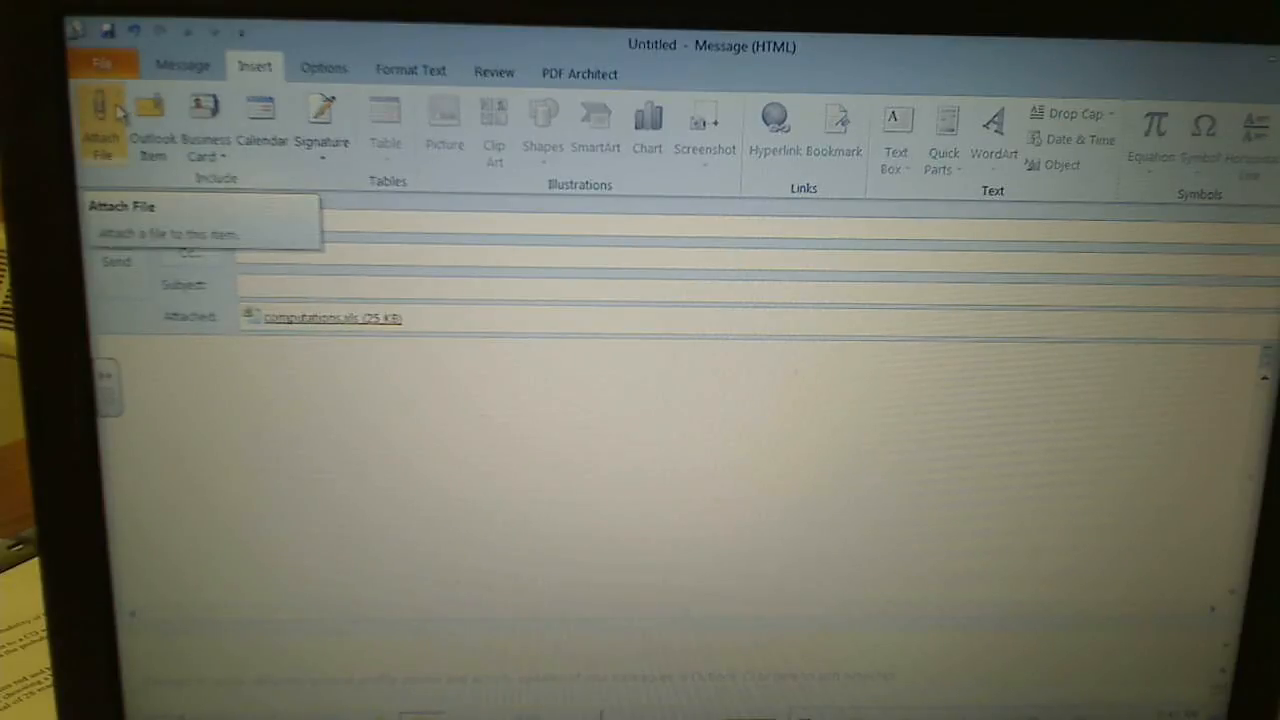
{"action": "type", "text": "Sheila Cohen"}
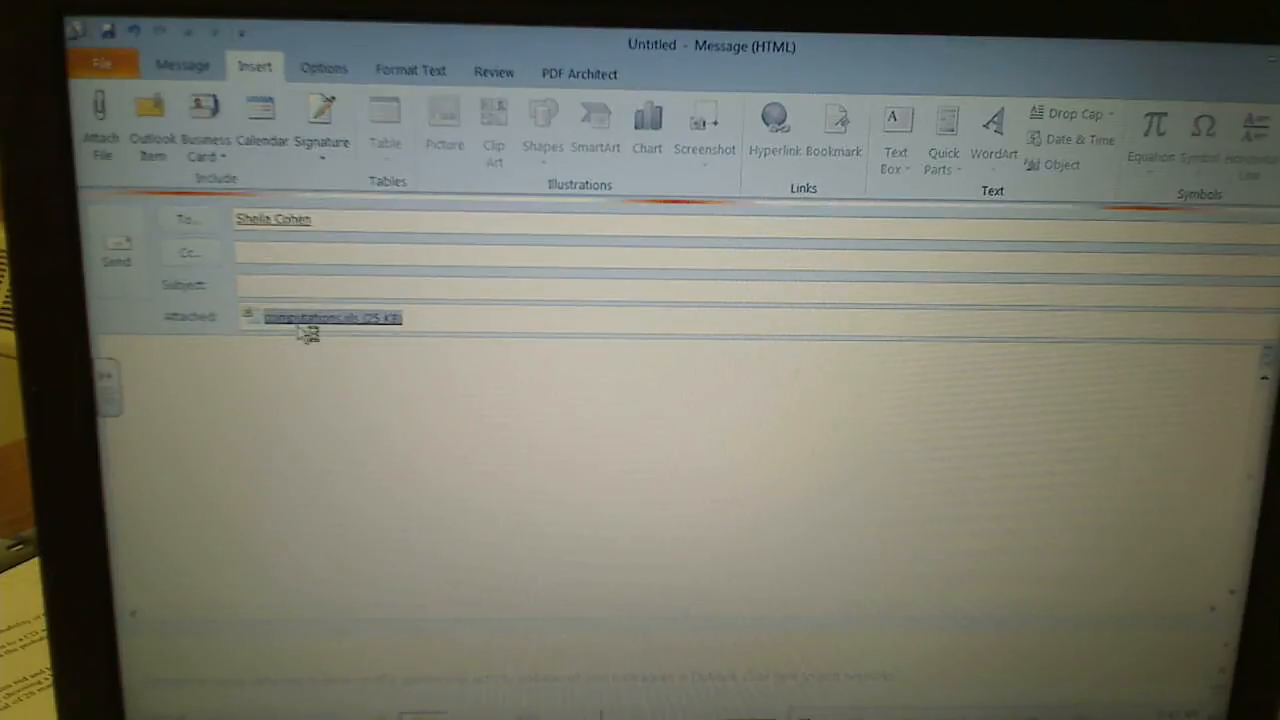
{"action": "double_click", "coordinate": [330, 318]}
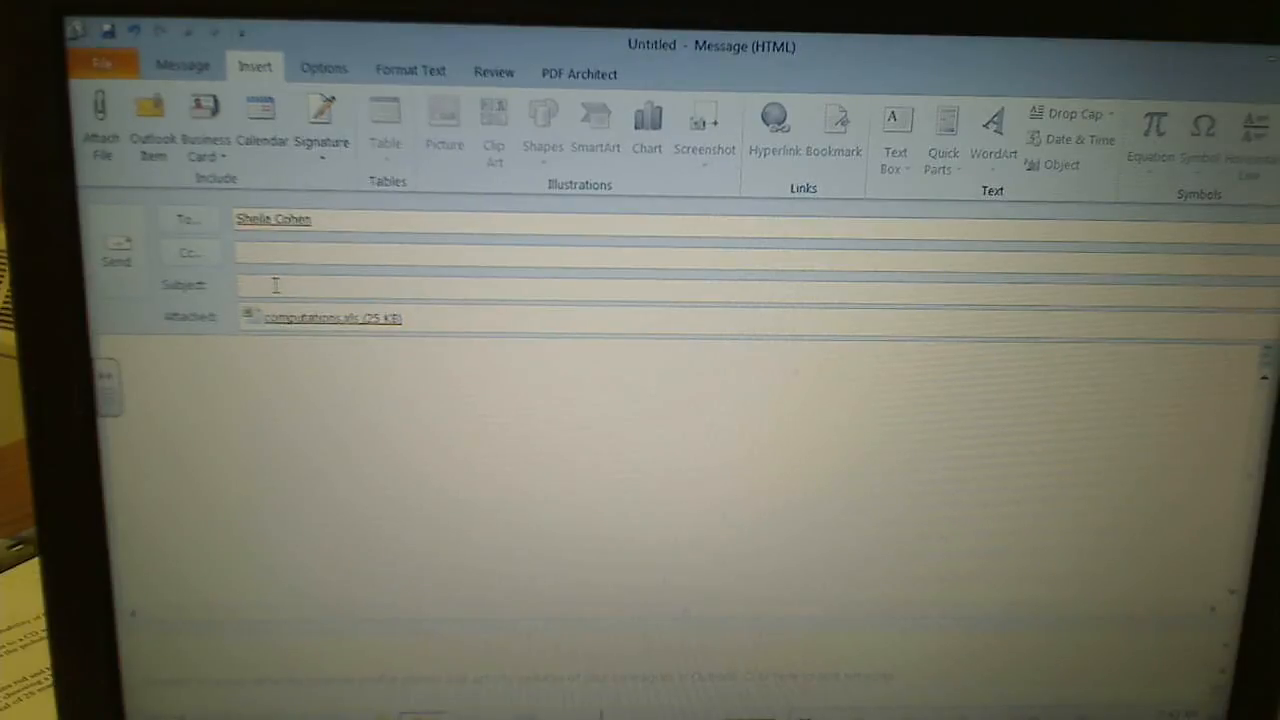
Set the message subject to 'project'
{"action": "type", "text": "project"}
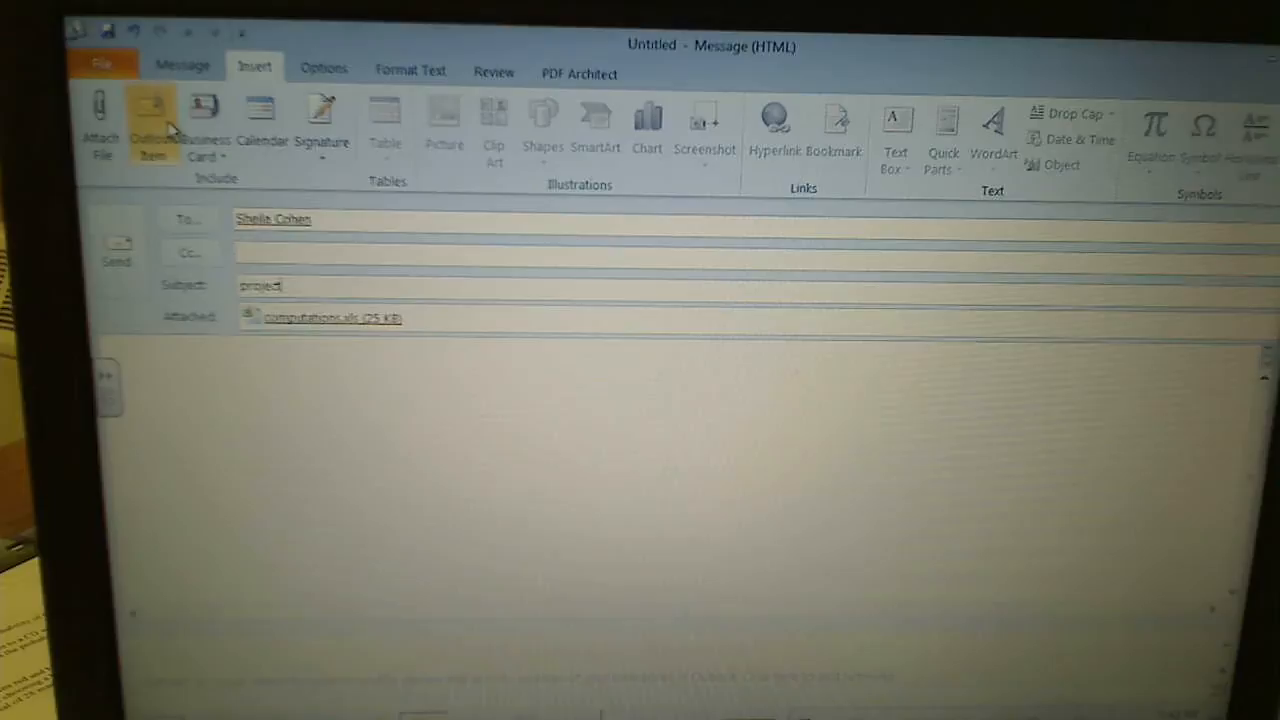
{"action": "left_click", "coordinate": [182, 68]}
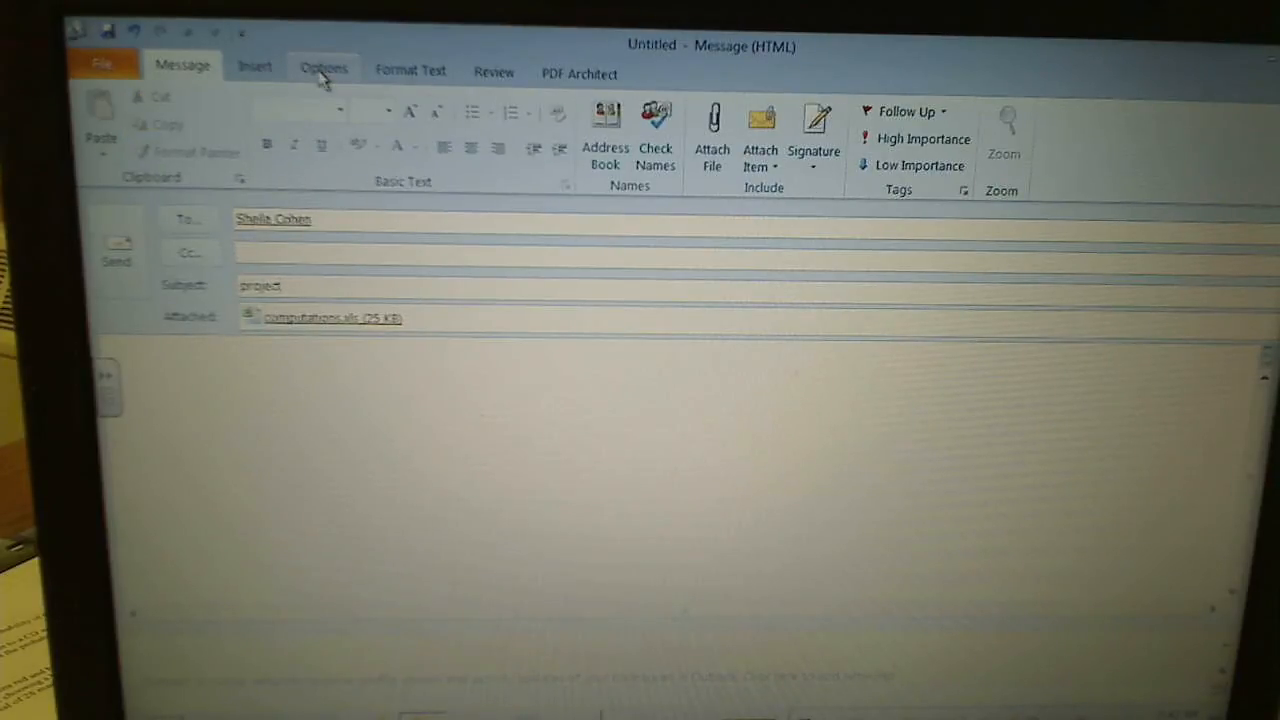
{"action": "left_click", "coordinate": [324, 68]}
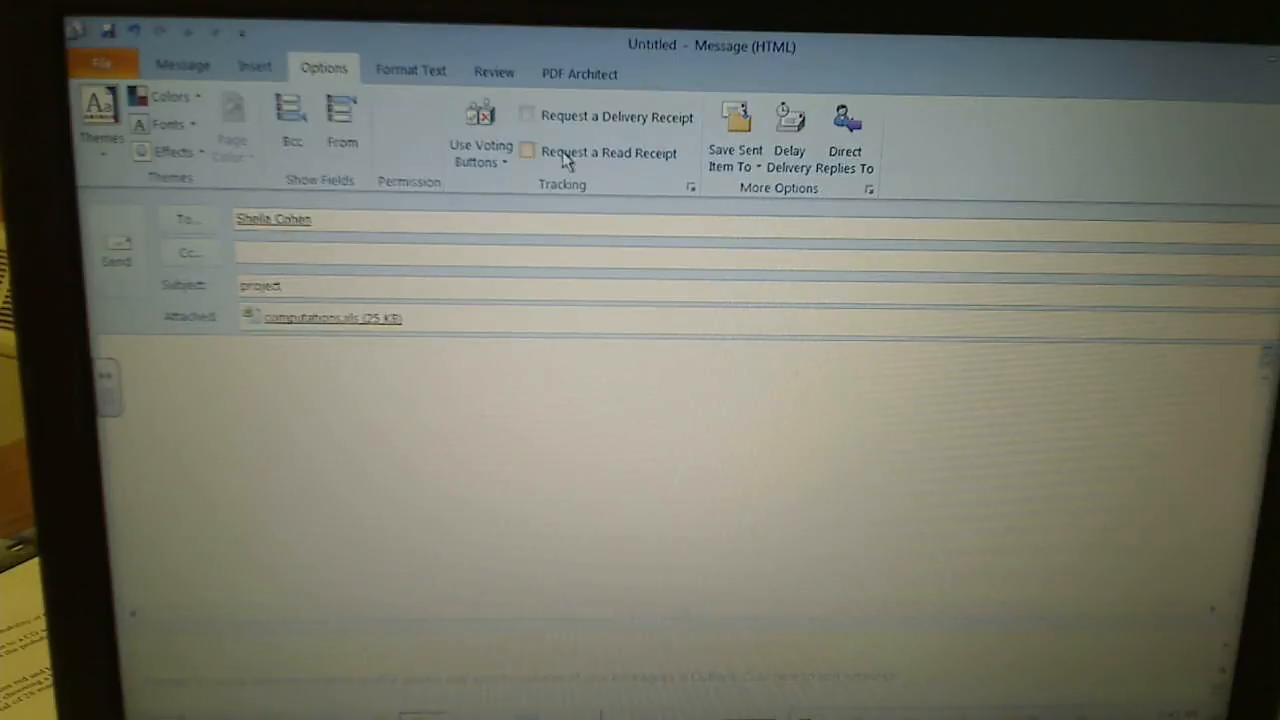
{"action": "left_click", "coordinate": [528, 116]}
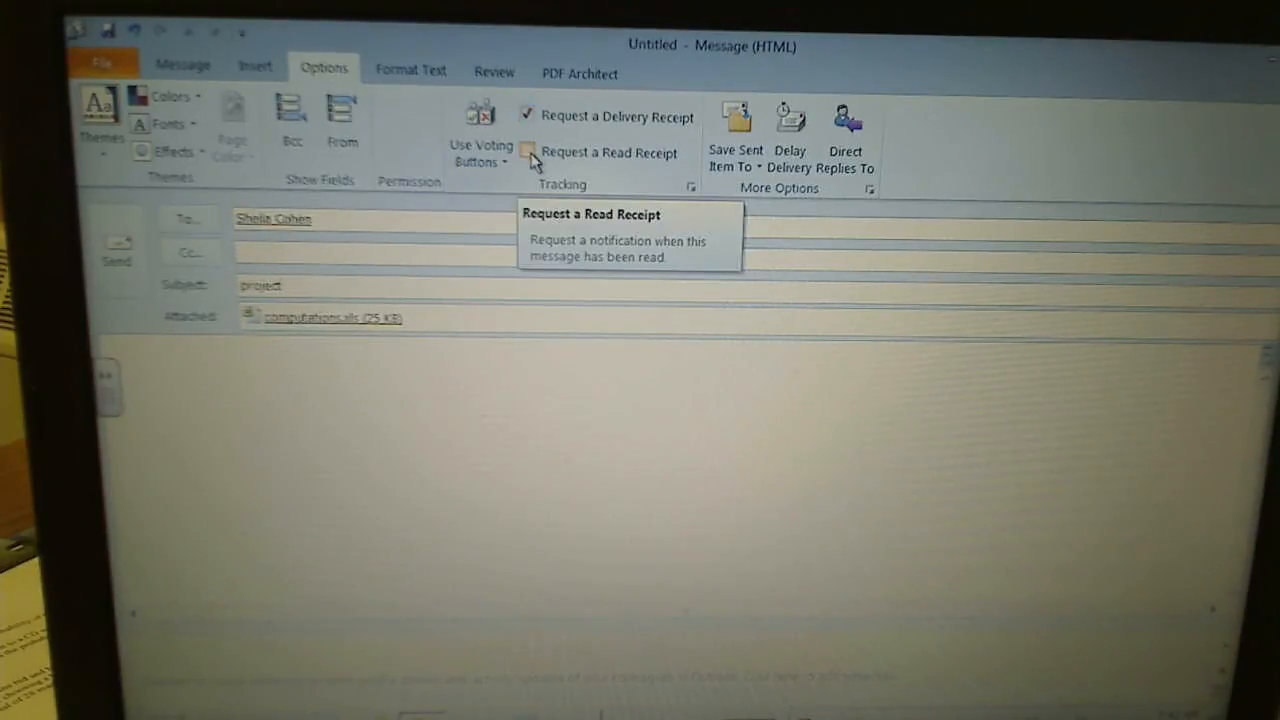
{"action": "left_click", "coordinate": [528, 152]}
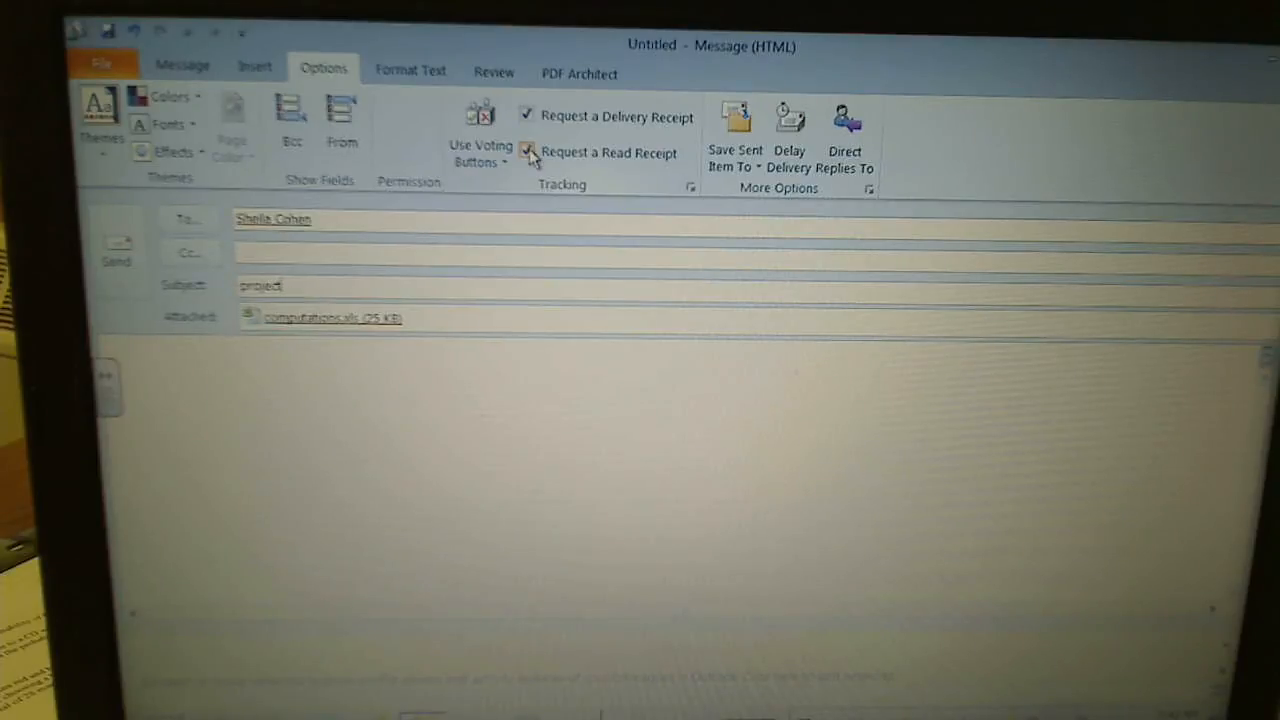
{"action": "mouse_move", "coordinate": [232, 150]}
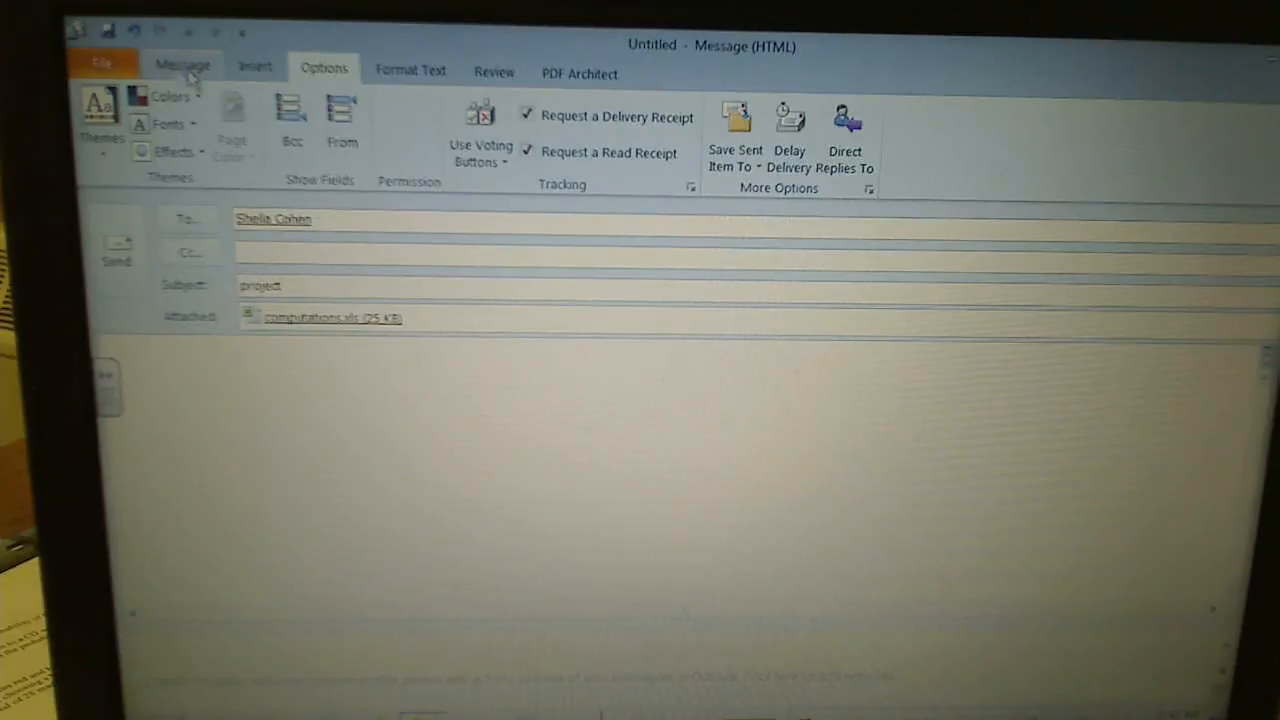
{"action": "mouse_move", "coordinate": [548, 156]}
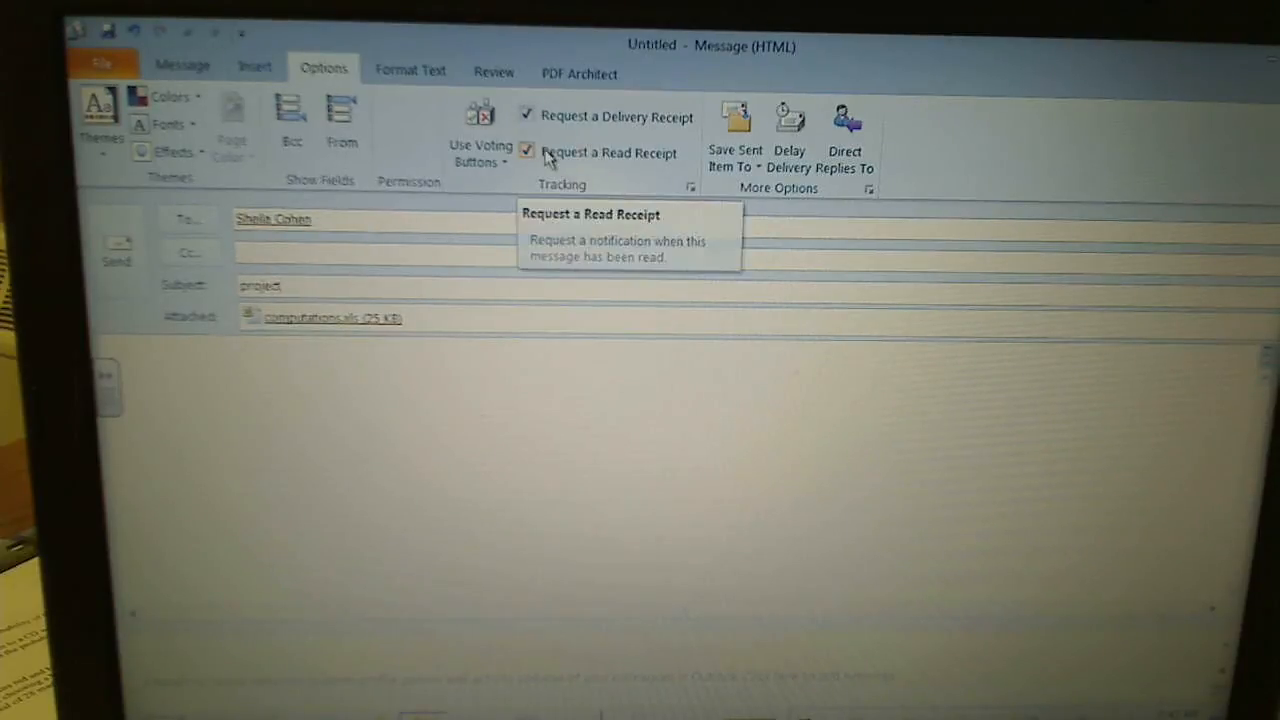
{"action": "left_click", "coordinate": [182, 68]}
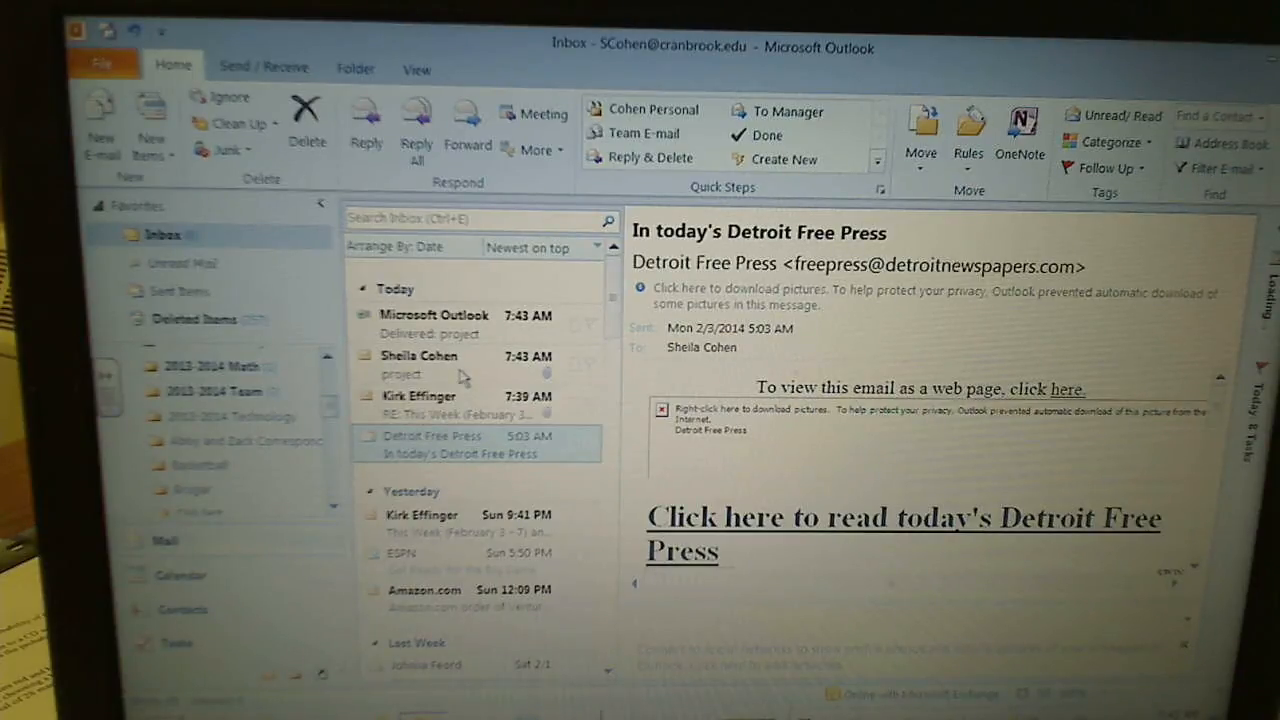
{"action": "double_click", "coordinate": [420, 364]}
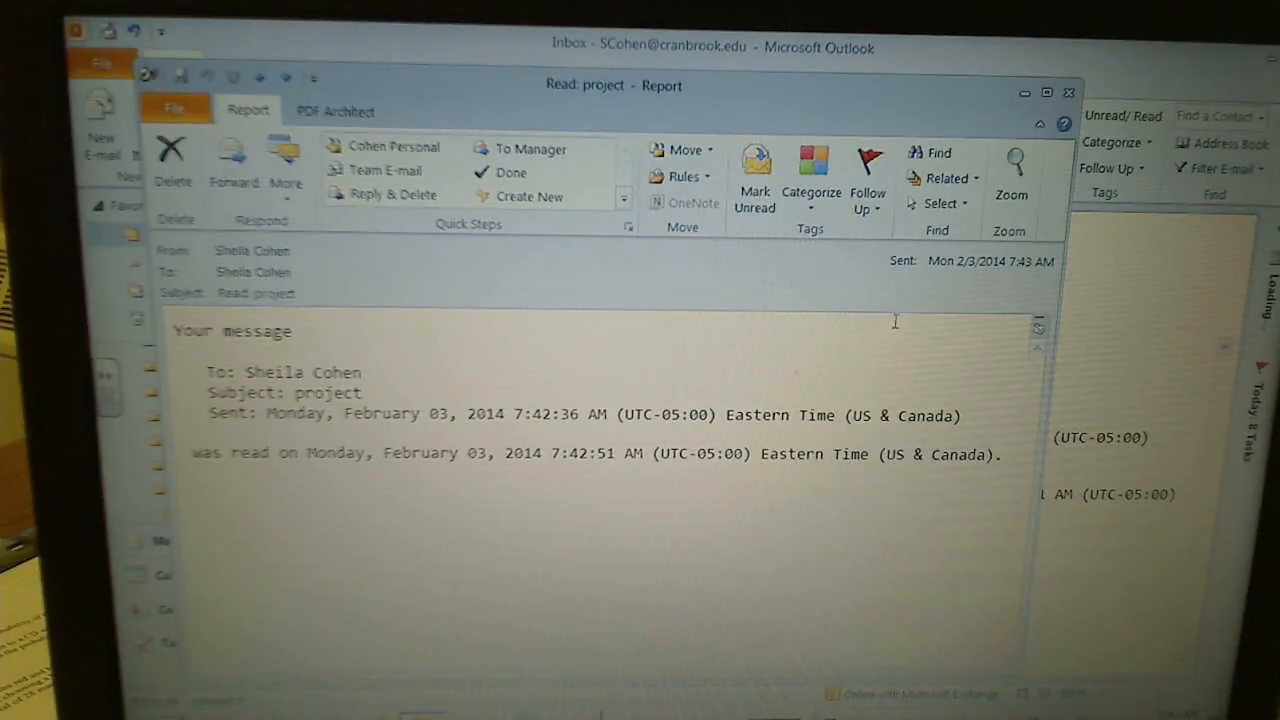
{"action": "left_click", "coordinate": [1068, 94]}
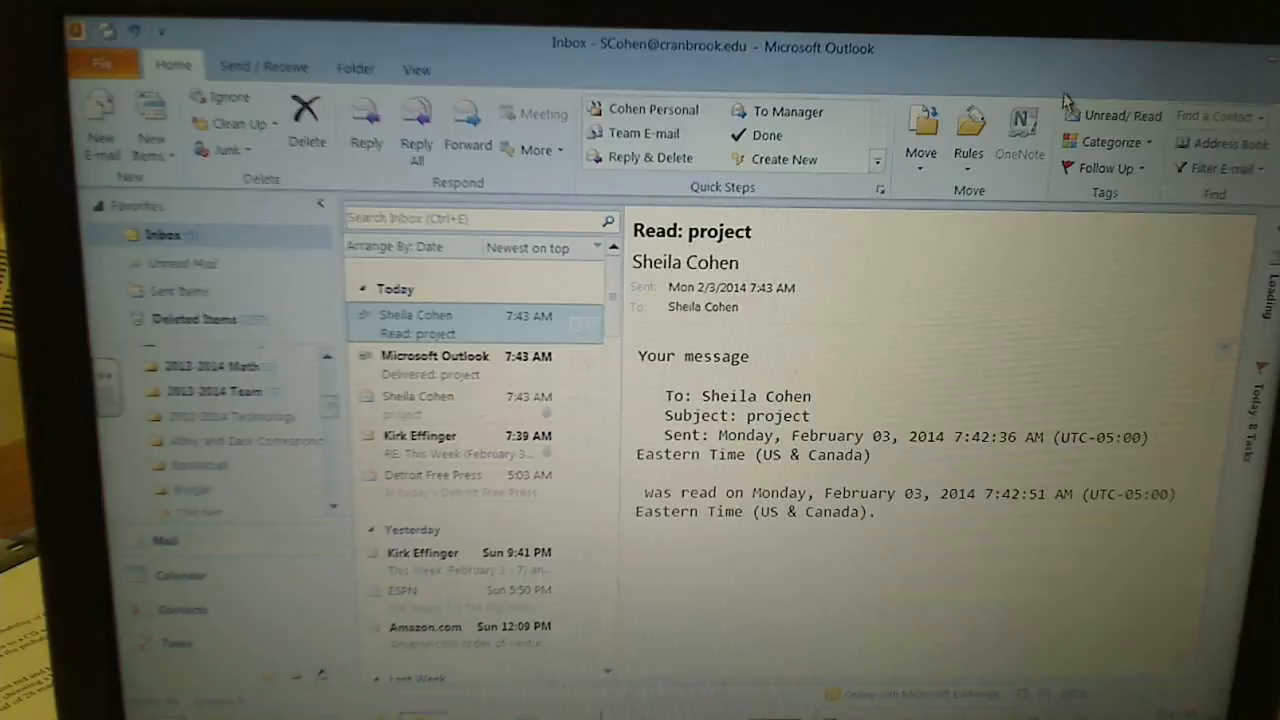